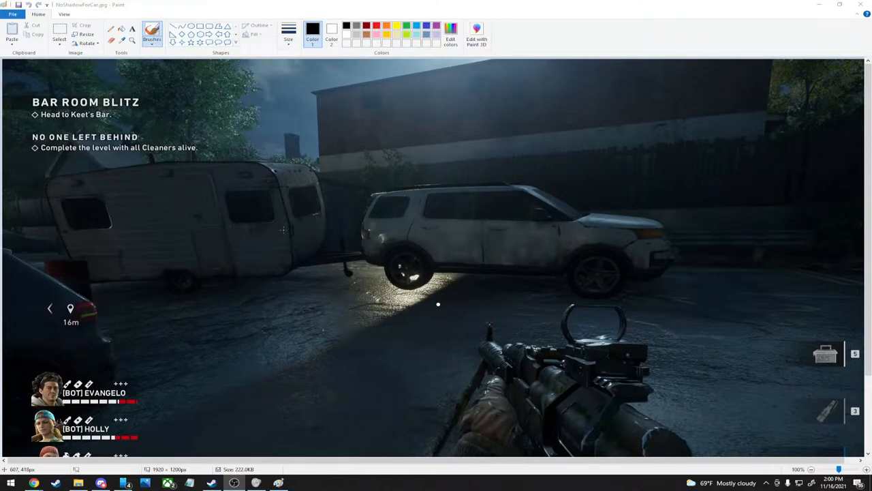
pyautogui.moveTo(516, 270)
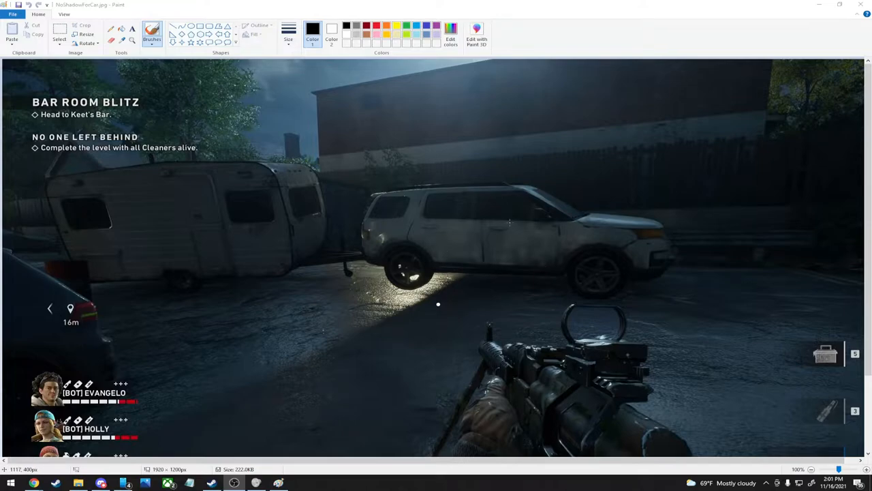
pyautogui.moveTo(393, 317)
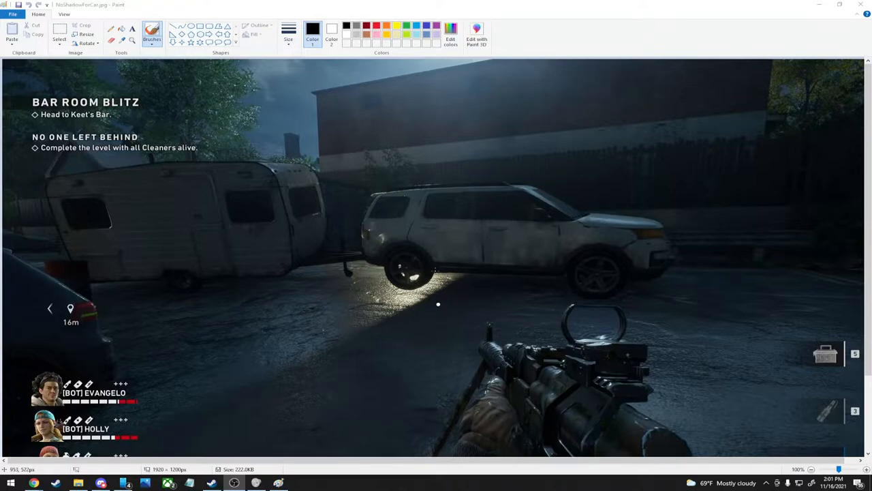
pyautogui.moveTo(799, 11)
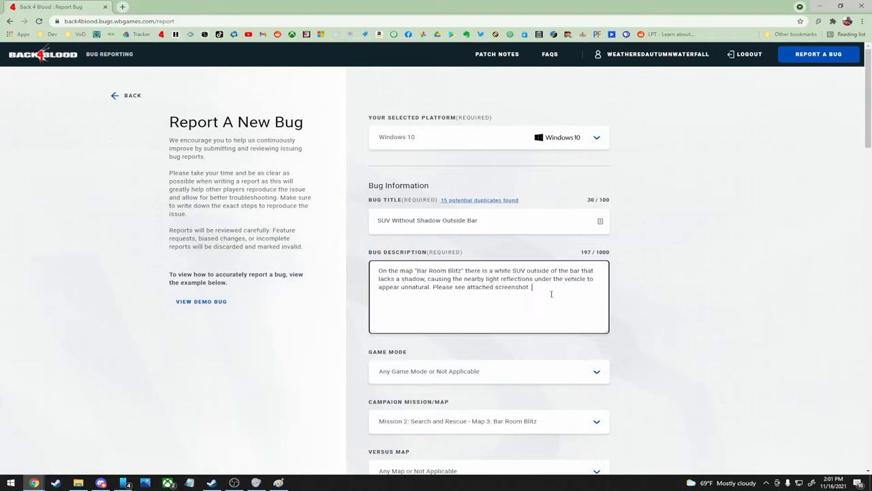
# Select the SUV bug description text on the Report A New Bug form.
pyautogui.doubleClick(518, 286)
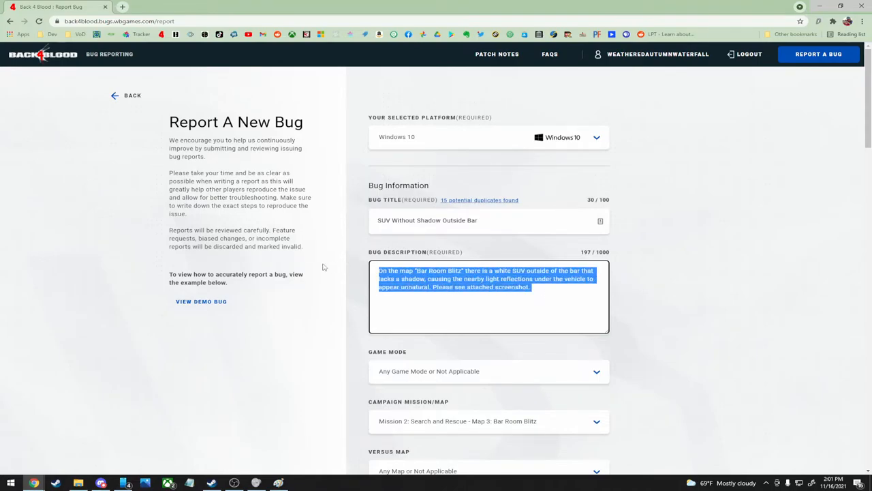
pyautogui.scroll(-3)
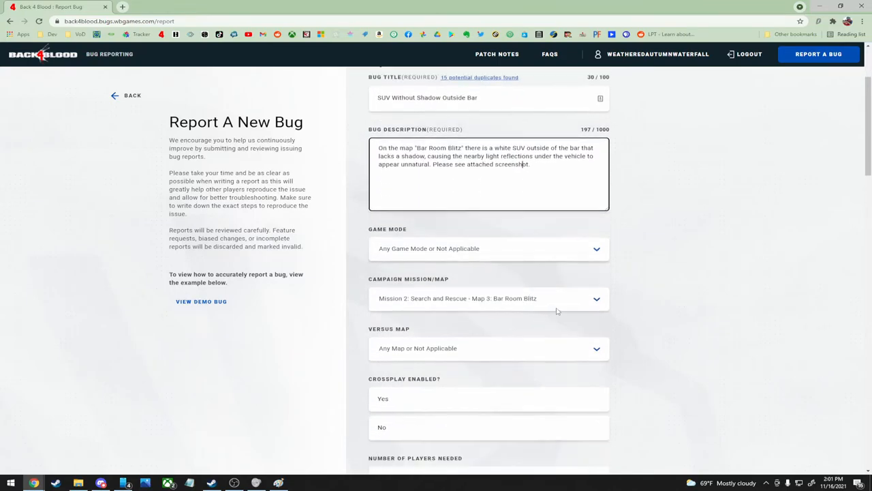
pyautogui.scroll(-3)
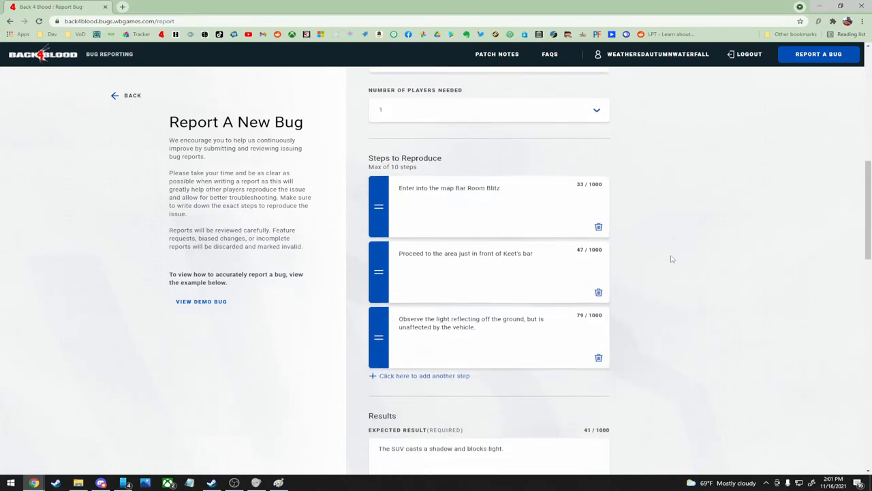
pyautogui.scroll(-3)
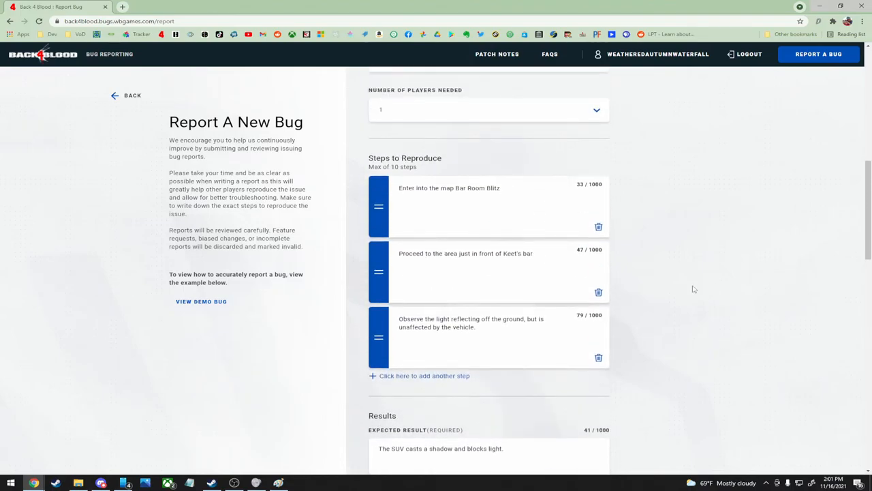
pyautogui.scroll(-3)
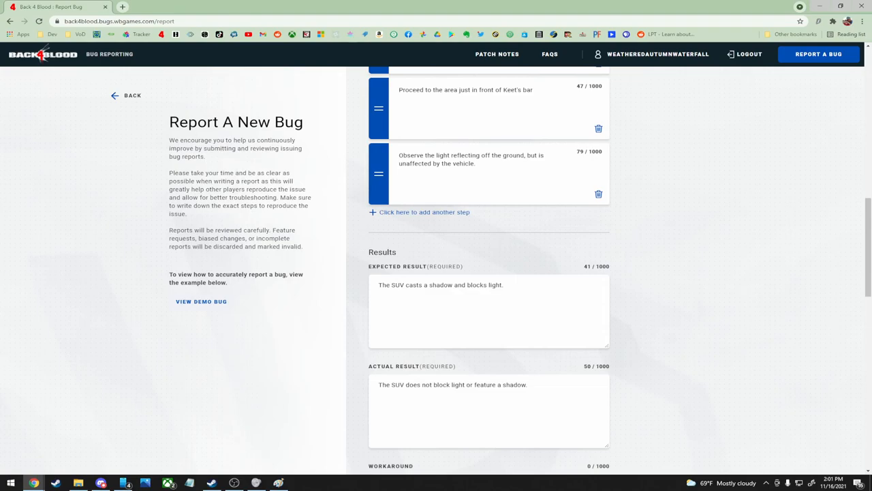